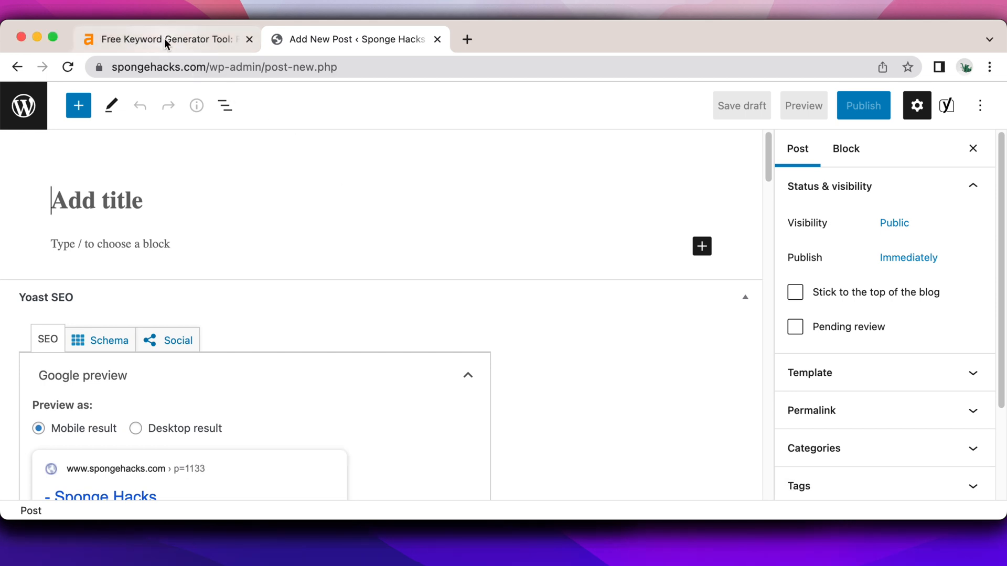
Step: Switch from the WordPress draft to the Ahrefs Free Keyword Generator and scroll down the page
{"action": "left_click", "coordinate": [163, 39]}
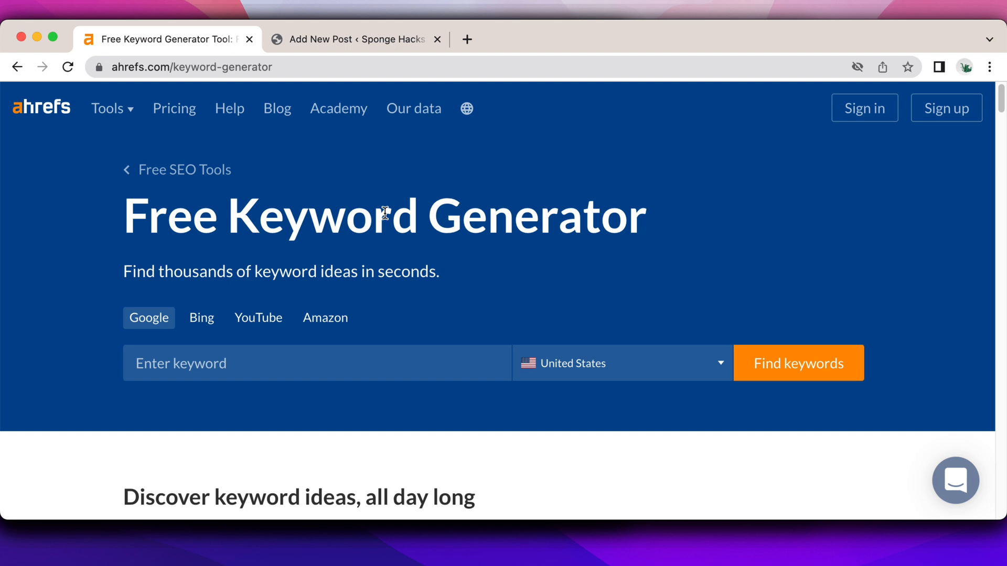
{"action": "scroll", "scroll_direction": "down", "scroll_amount": 3}
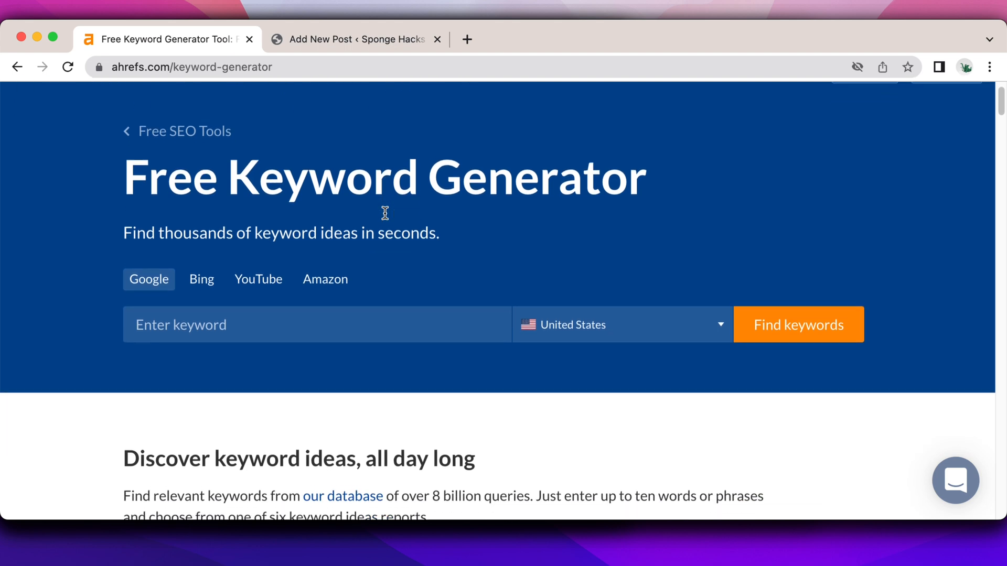
{"action": "scroll", "scroll_direction": "down", "scroll_amount": 3}
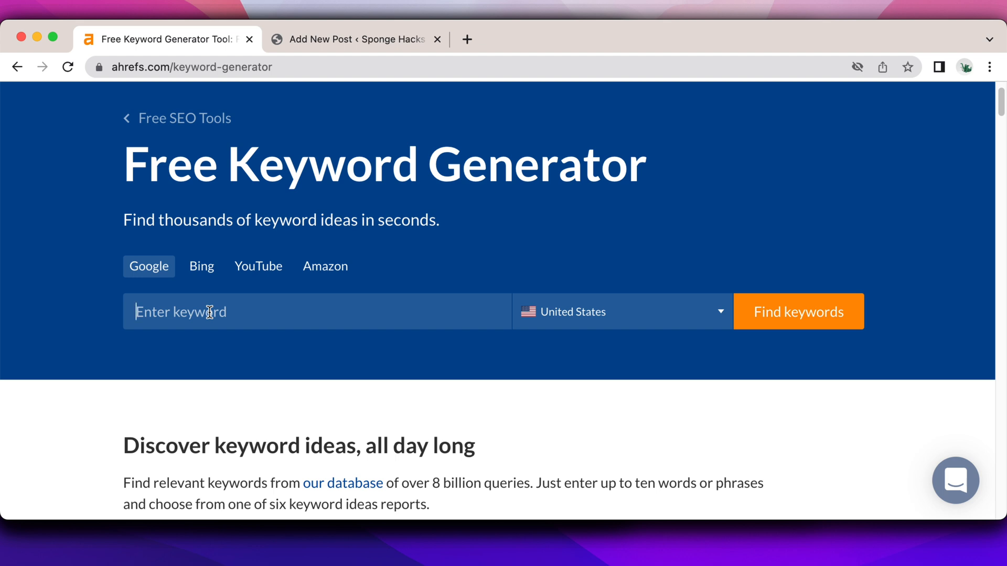
Step: Enter the seed keyword and scroll through the 1,804 'summer drinks' keyword ideas
{"action": "left_click", "coordinate": [798, 311]}
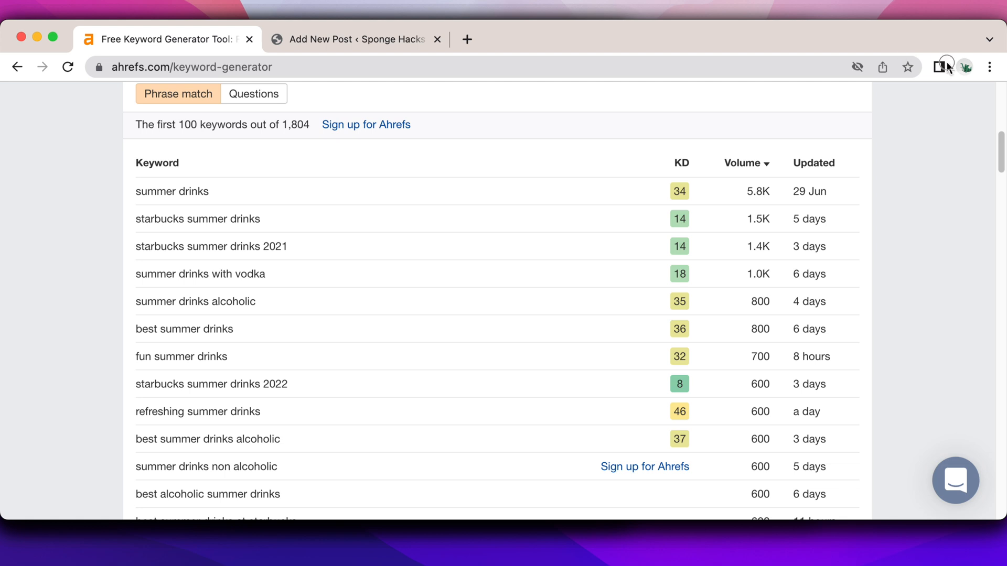
{"action": "scroll", "scroll_direction": "down", "scroll_amount": 3}
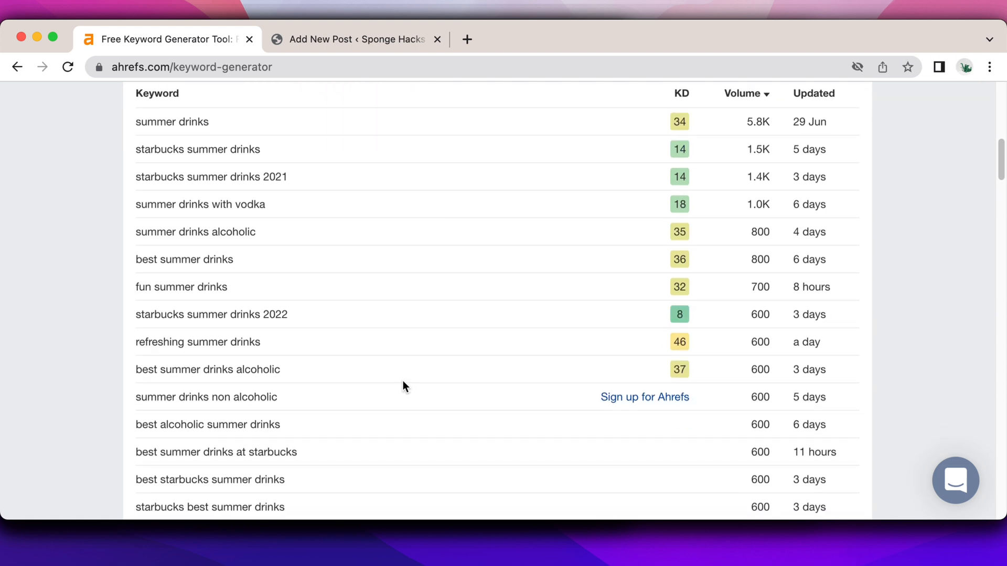
{"action": "mouse_move", "coordinate": [166, 319]}
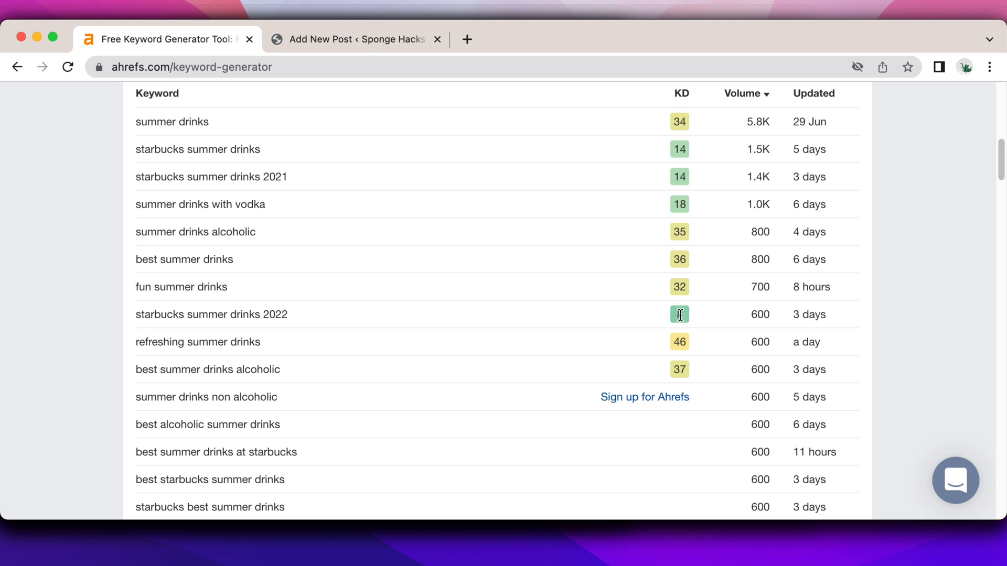
{"action": "mouse_move", "coordinate": [652, 308]}
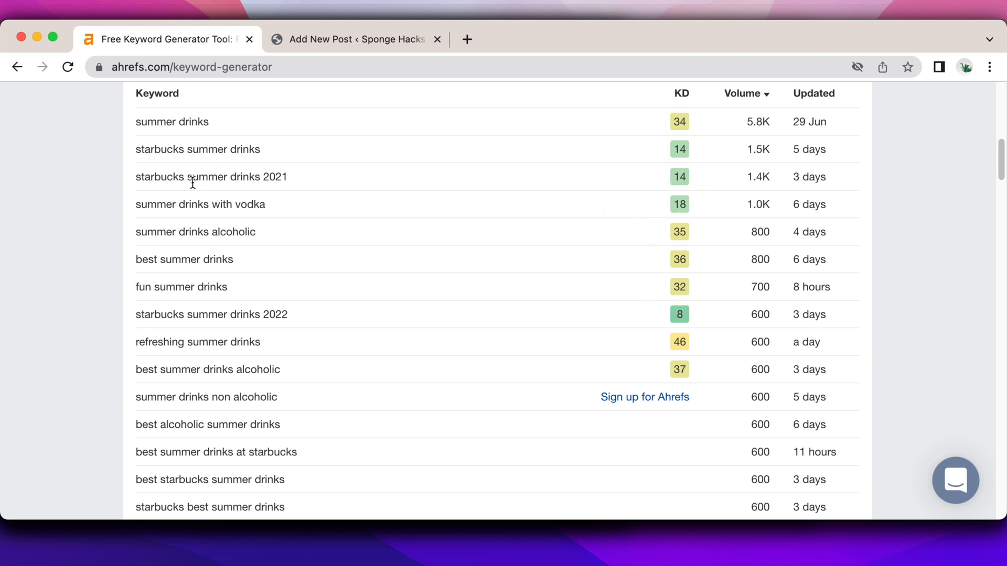
{"action": "mouse_move", "coordinate": [109, 302]}
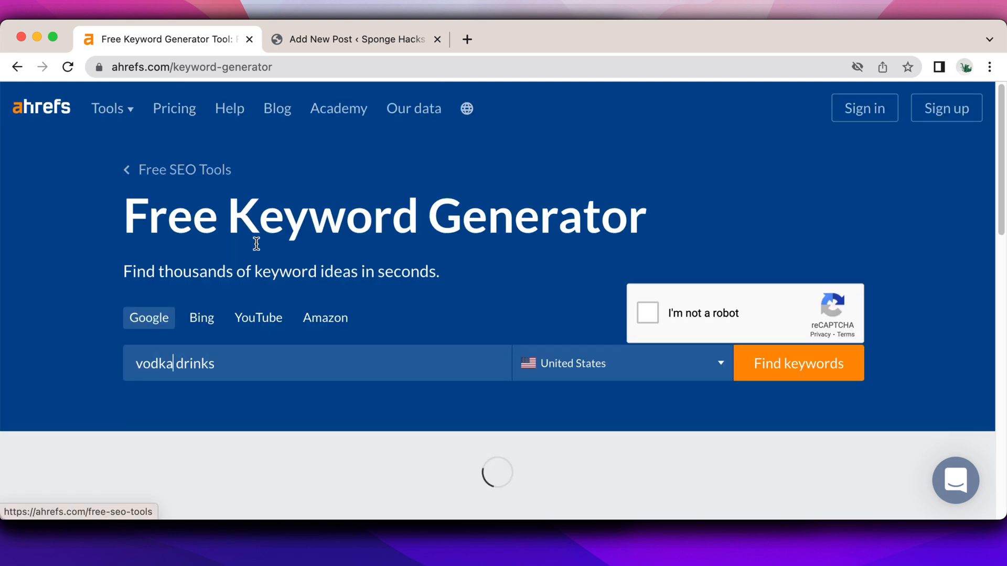
Step: Run the 'vodka drinks' keyword search, returning 3,933 ideas led by 29K volume
{"action": "left_click", "coordinate": [798, 363]}
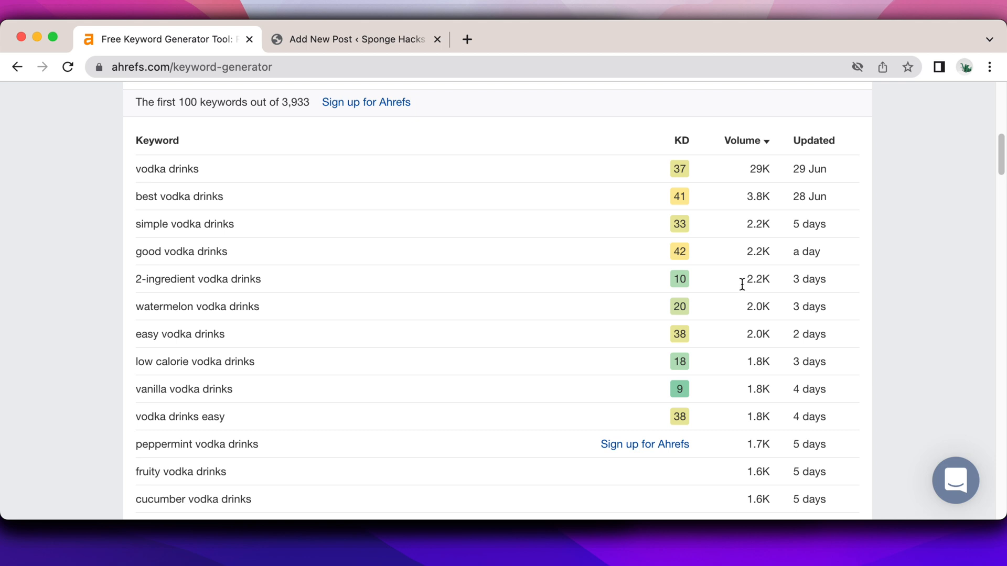
{"action": "mouse_move", "coordinate": [680, 279]}
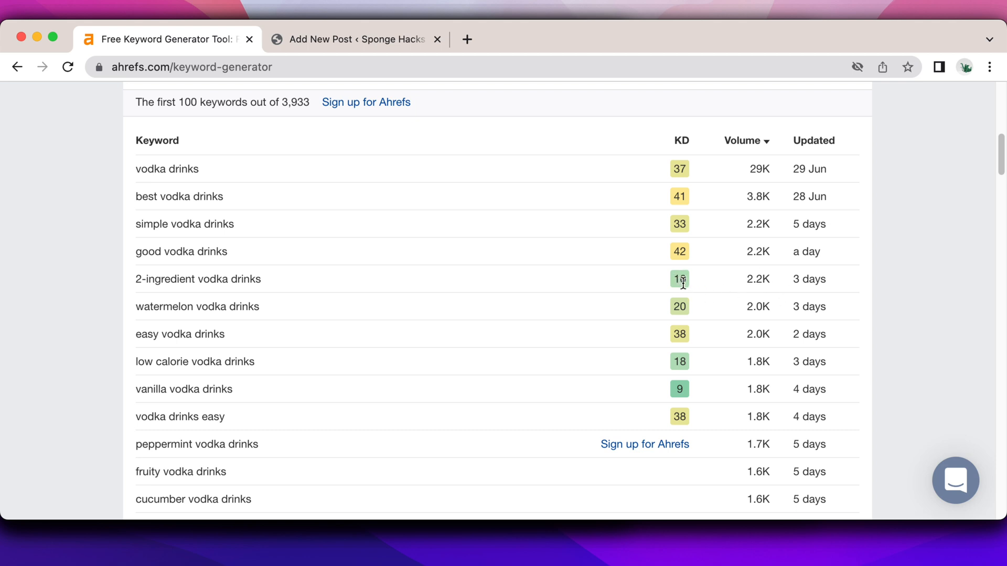
{"action": "mouse_move", "coordinate": [141, 297]}
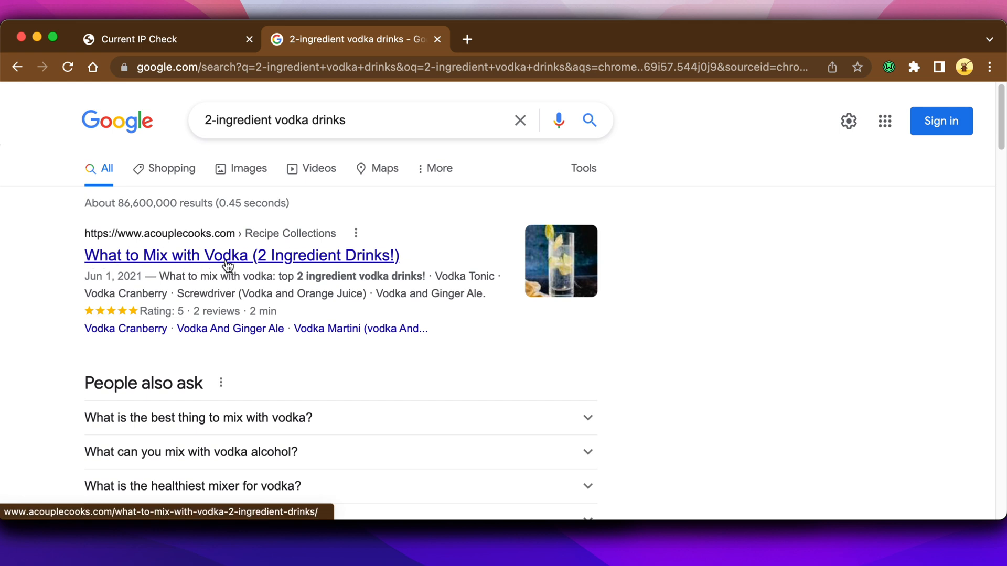
{"action": "mouse_move", "coordinate": [45, 267]}
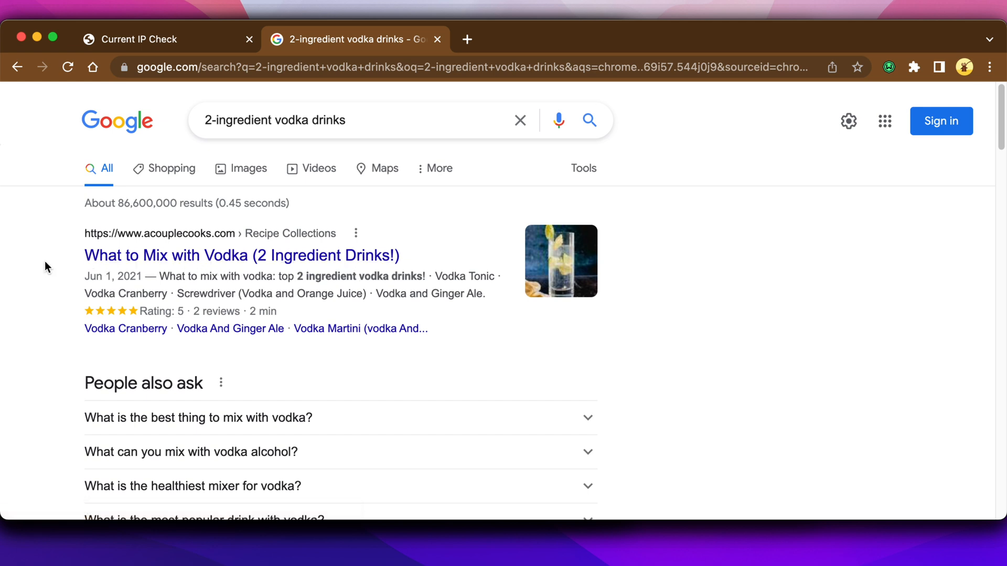
Step: Browse Google results for '2-ingredient vodka drinks', including recipe cards and cocktail articles
{"action": "scroll", "scroll_direction": "down", "scroll_amount": 3}
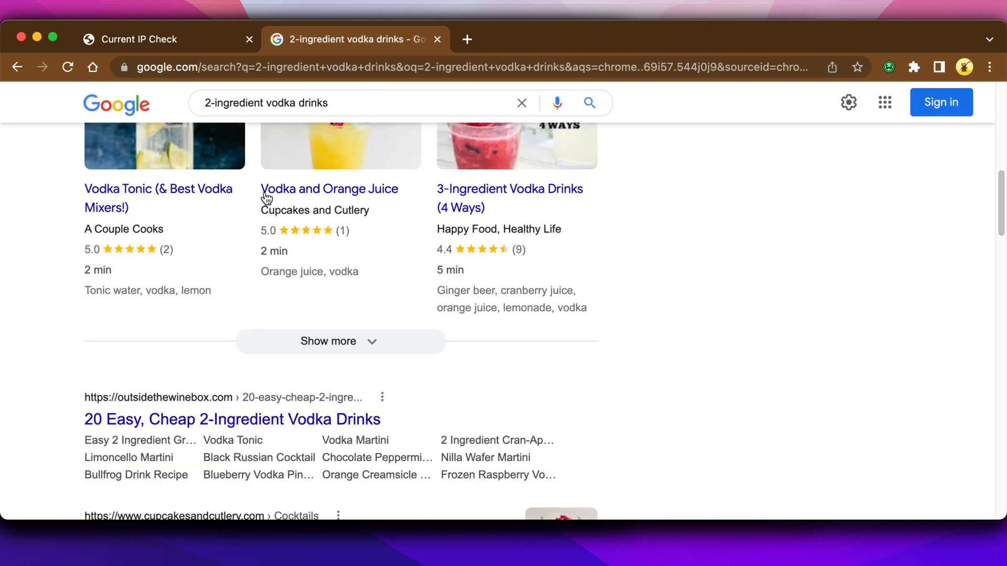
{"action": "scroll", "scroll_direction": "down", "scroll_amount": 3}
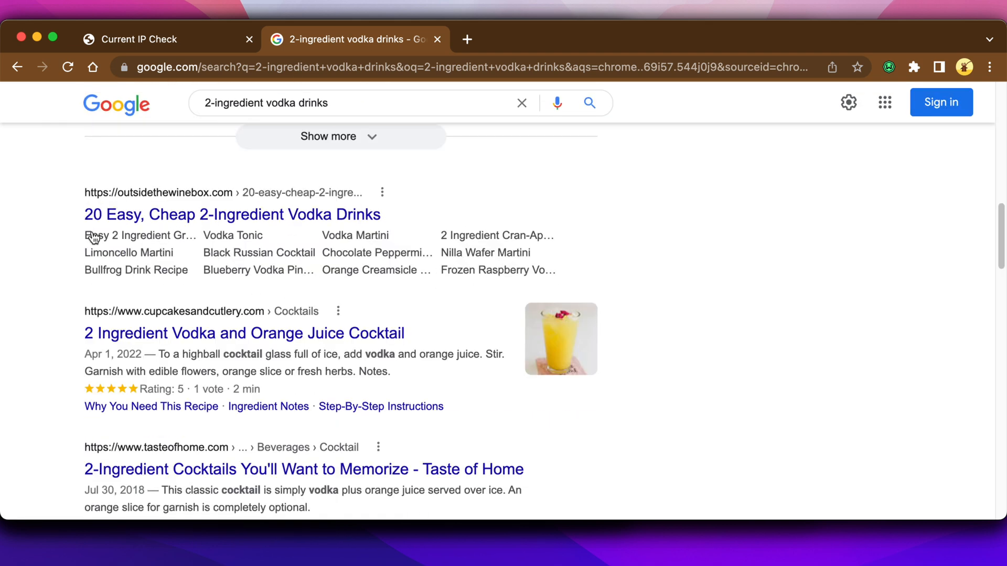
{"action": "scroll", "scroll_direction": "down", "scroll_amount": 3}
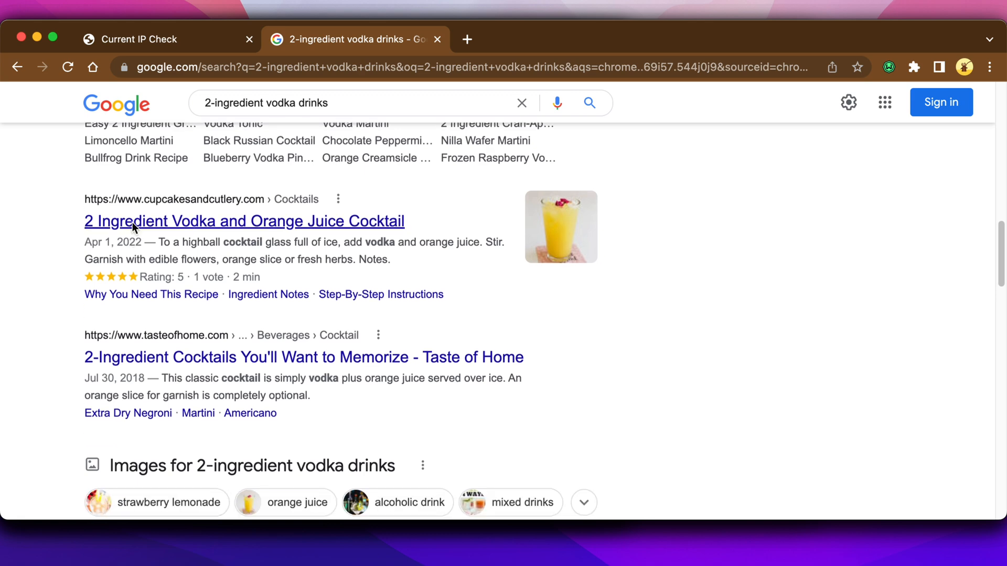
{"action": "scroll", "scroll_direction": "down", "scroll_amount": 3}
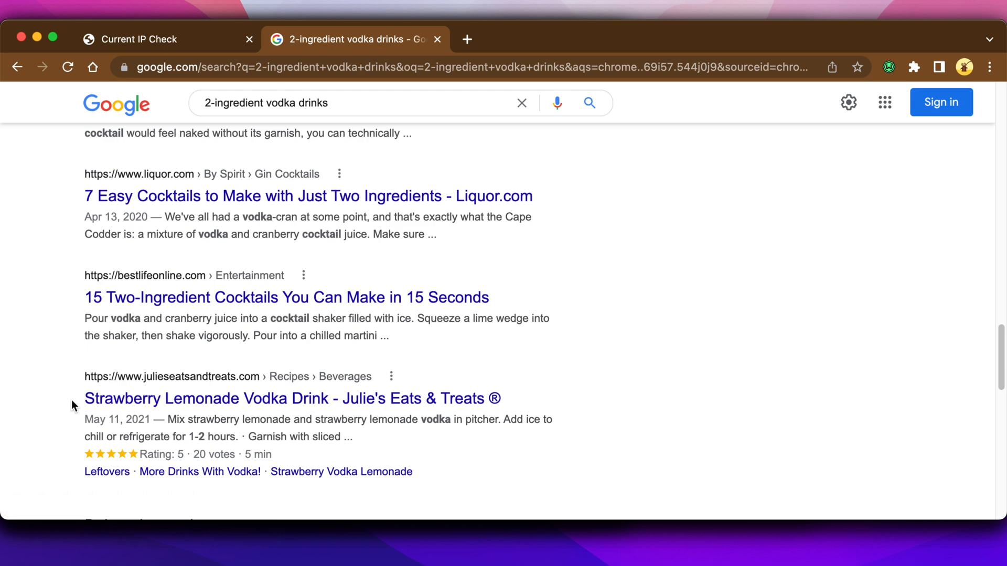
{"action": "scroll", "scroll_direction": "up", "scroll_amount": 3}
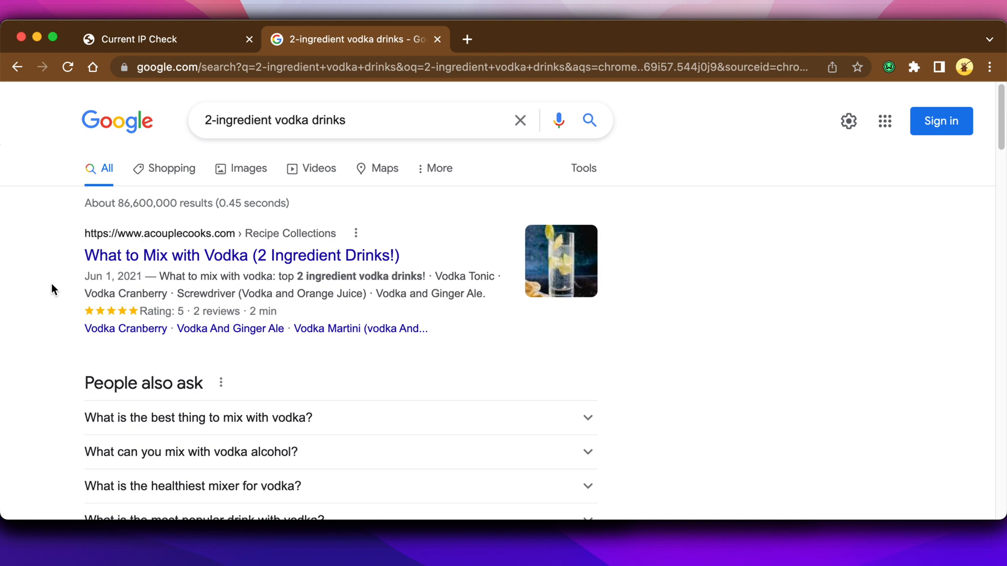
{"action": "scroll", "scroll_direction": "down", "scroll_amount": 3}
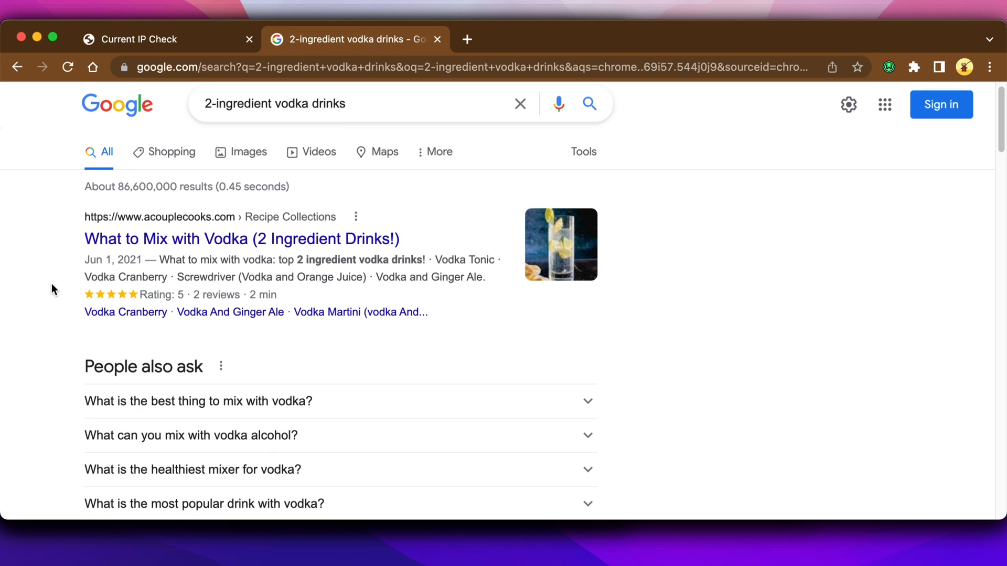
{"action": "scroll", "scroll_direction": "down", "scroll_amount": 3}
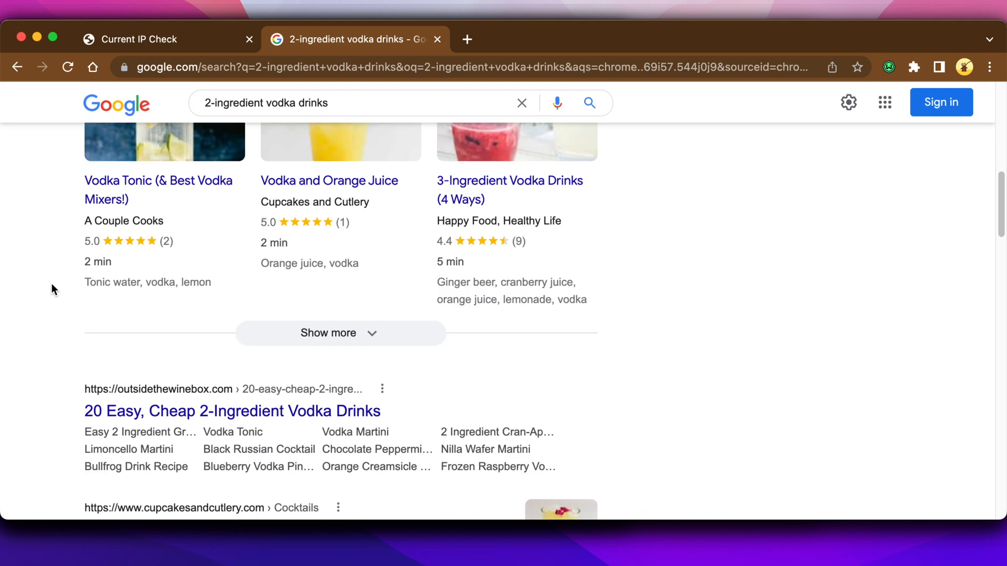
{"action": "scroll", "scroll_direction": "down", "scroll_amount": 3}
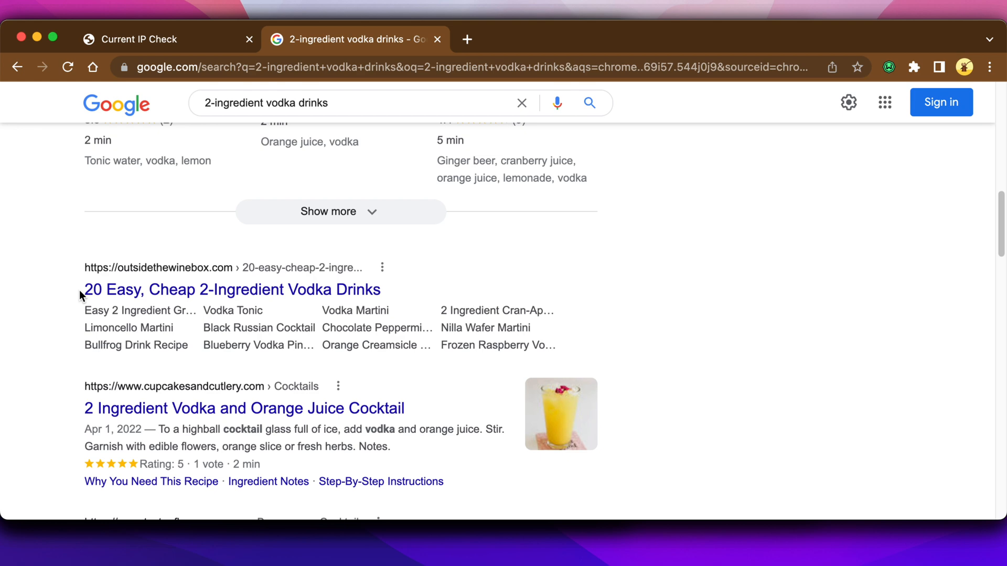
{"action": "scroll", "scroll_direction": "down", "scroll_amount": 3}
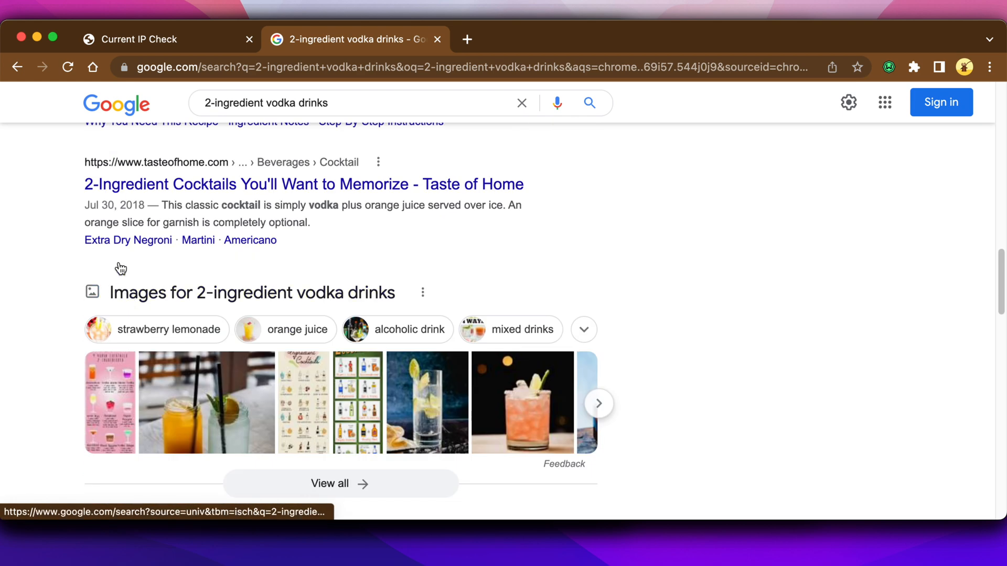
{"action": "scroll", "scroll_direction": "down", "scroll_amount": 3}
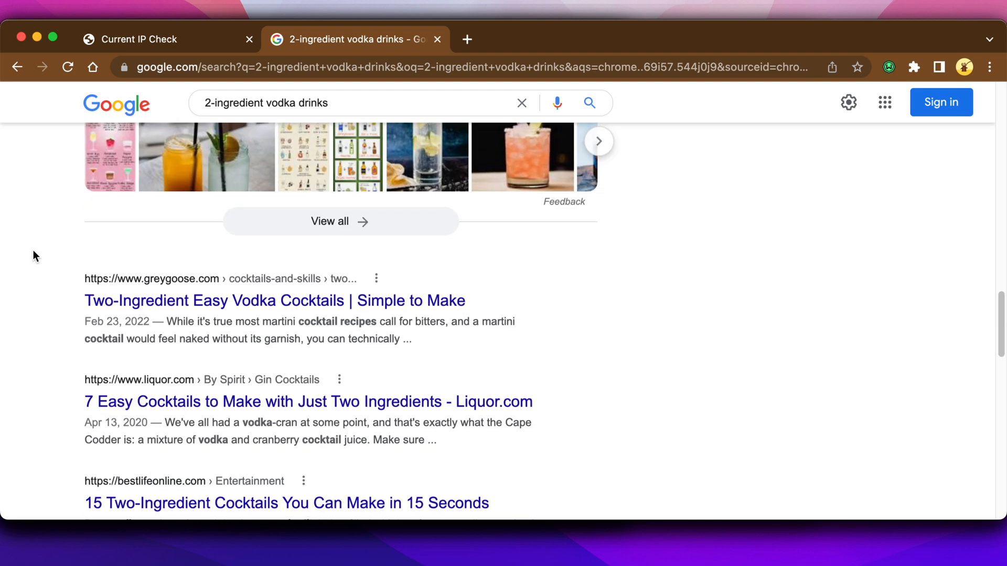
{"action": "scroll", "scroll_direction": "down", "scroll_amount": 3}
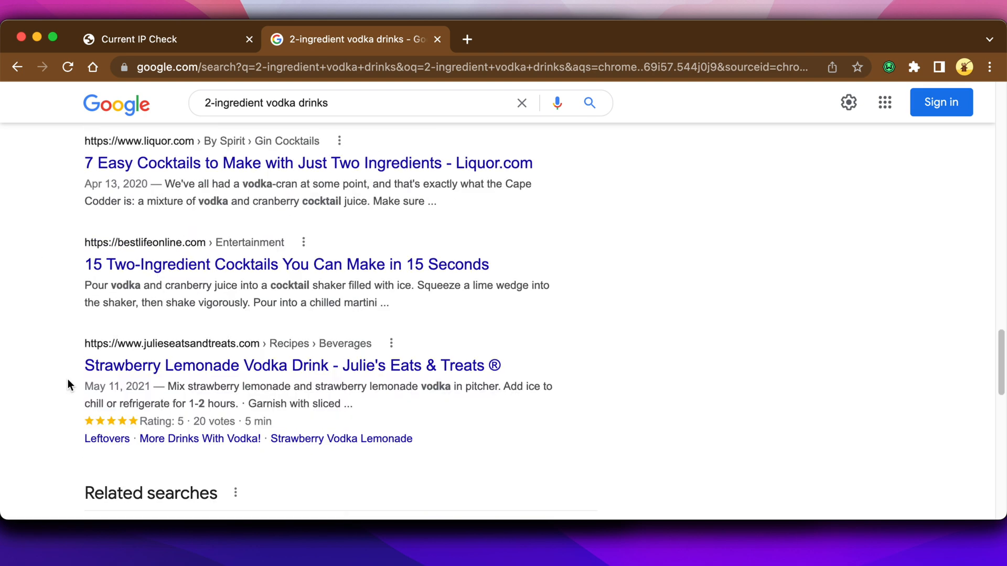
{"action": "scroll", "scroll_direction": "up", "scroll_amount": 3}
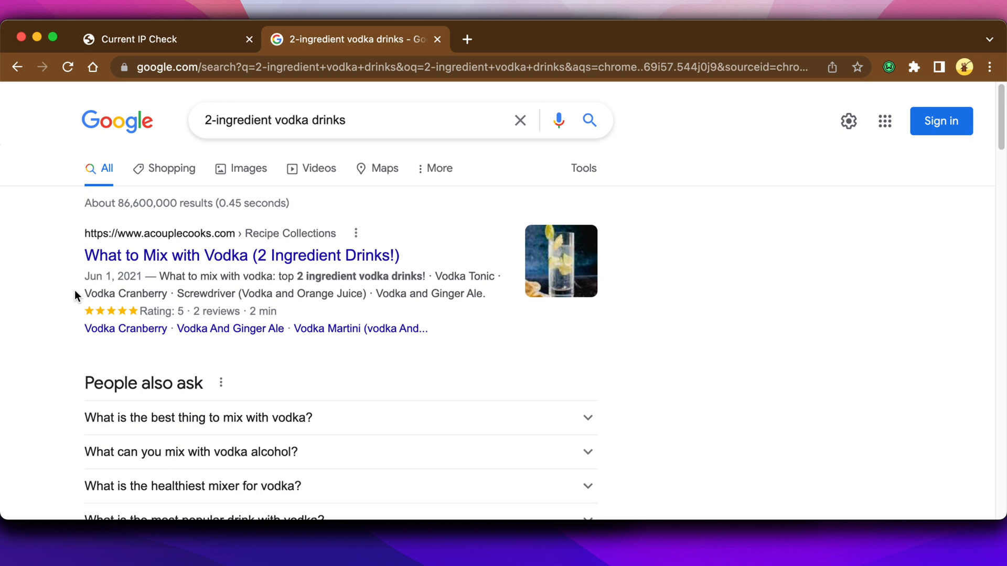
{"action": "left_click", "coordinate": [275, 121]}
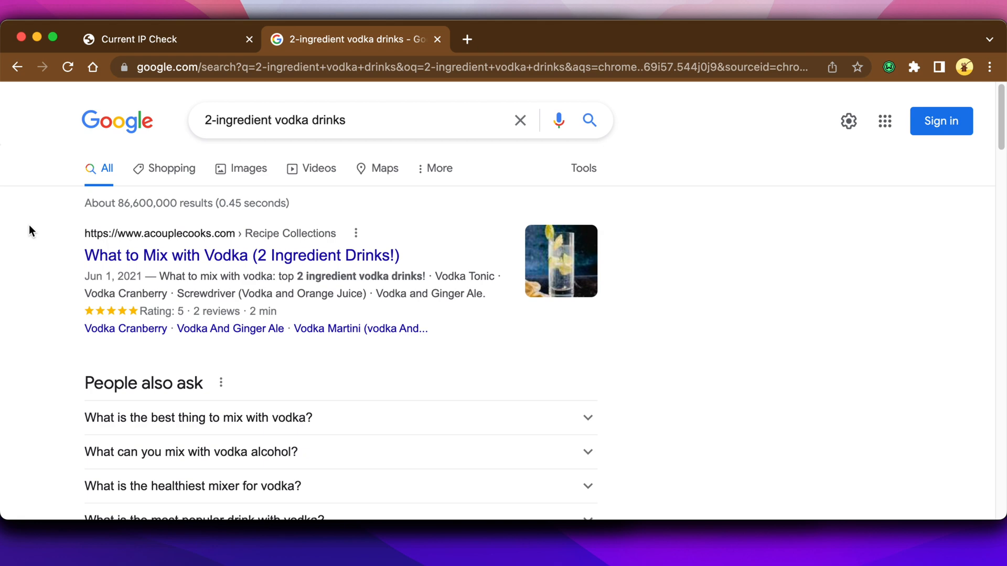
{"action": "scroll", "scroll_direction": "down", "scroll_amount": 3}
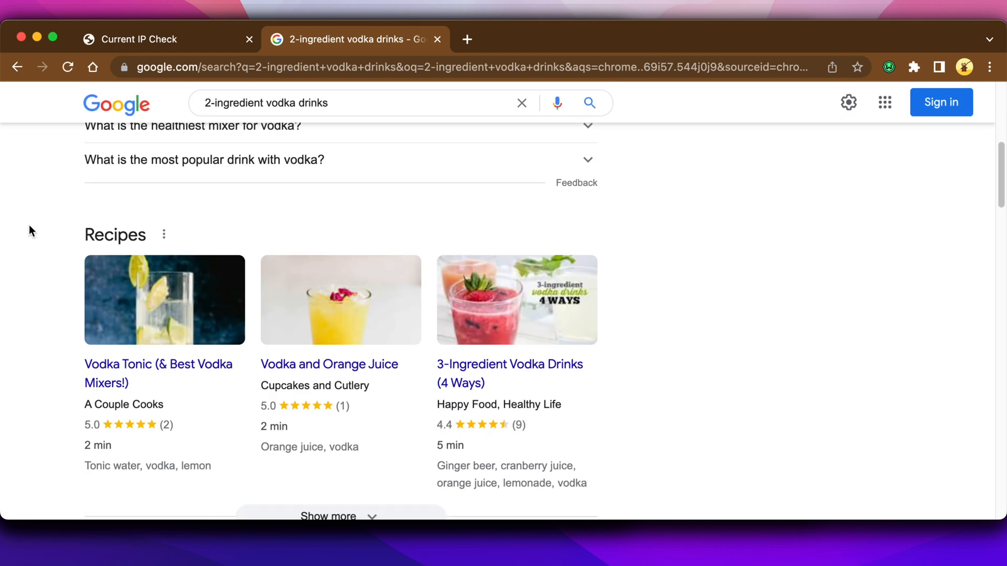
{"action": "scroll", "scroll_direction": "down", "scroll_amount": 3}
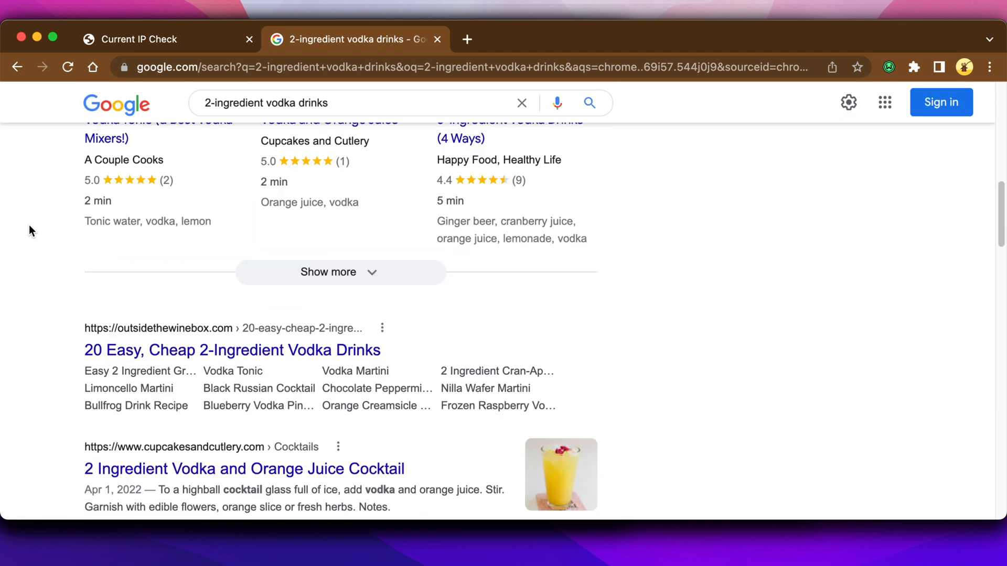
{"action": "scroll", "scroll_direction": "down", "scroll_amount": 3}
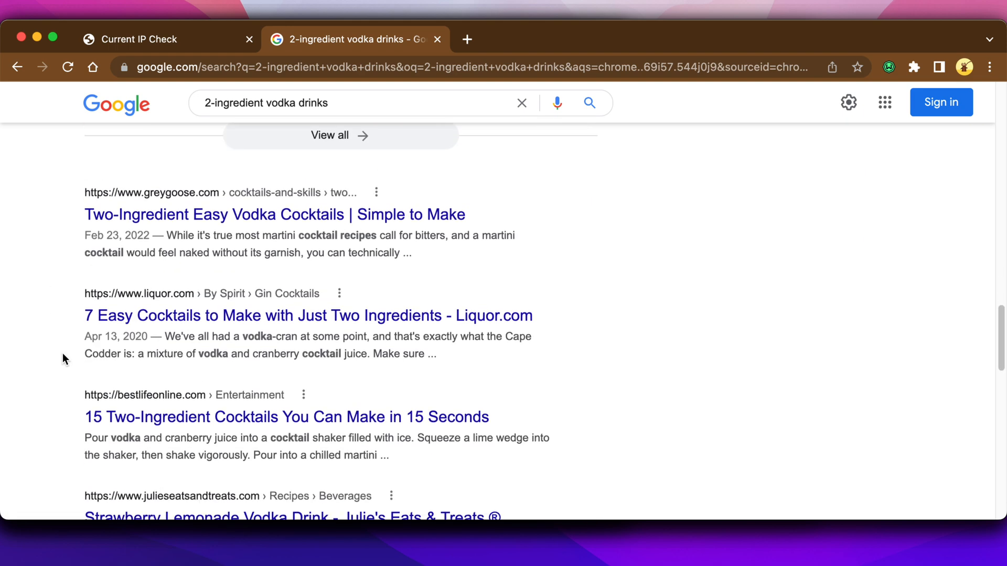
{"action": "scroll", "scroll_direction": "down", "scroll_amount": 3}
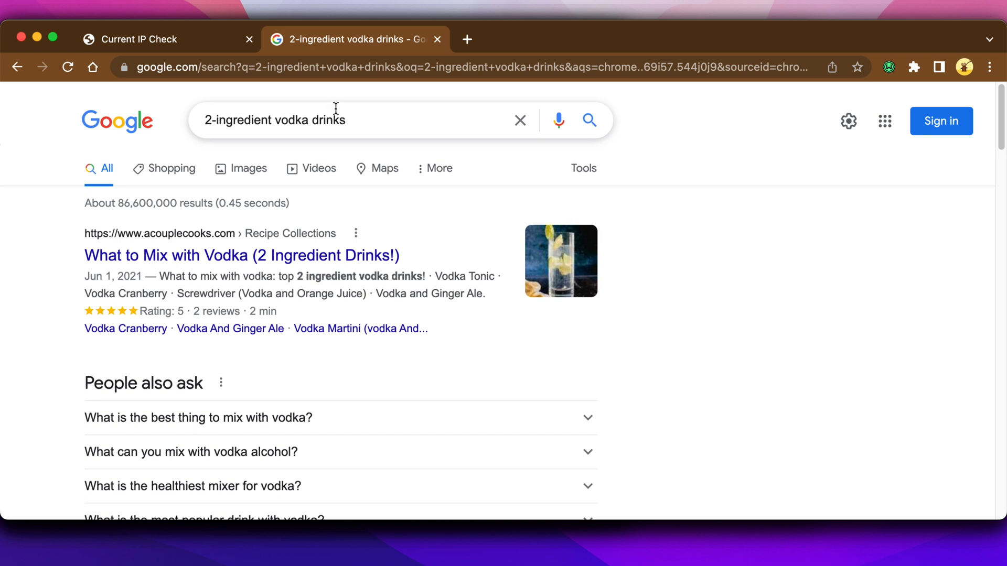
Step: Enter the post title '50 Tasty 2-Ingredient Vodka Drinks to Make At Home Today' and type '50' below
{"action": "left_click", "coordinate": [355, 40]}
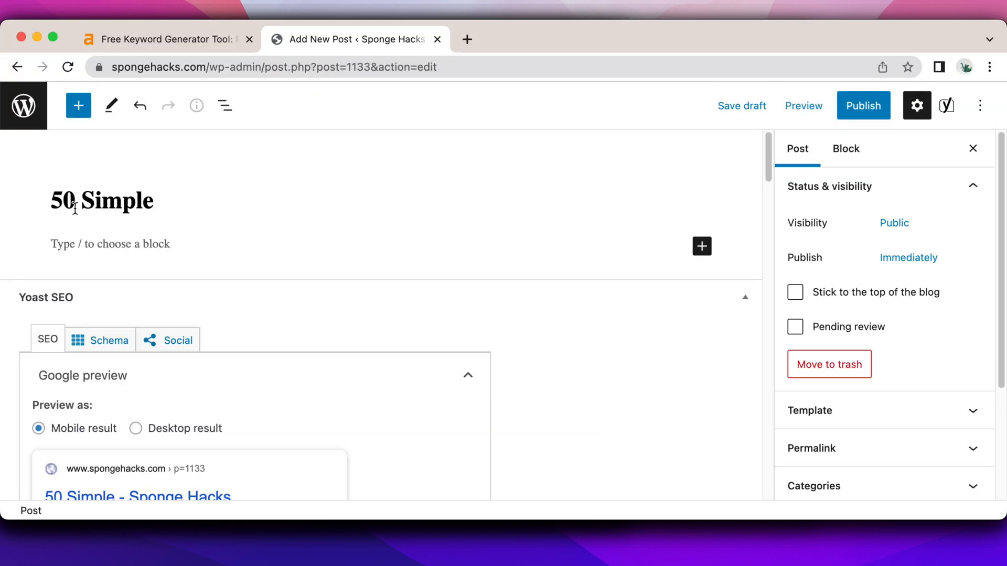
{"action": "type", "text": "2-ingredient vodka drinks"}
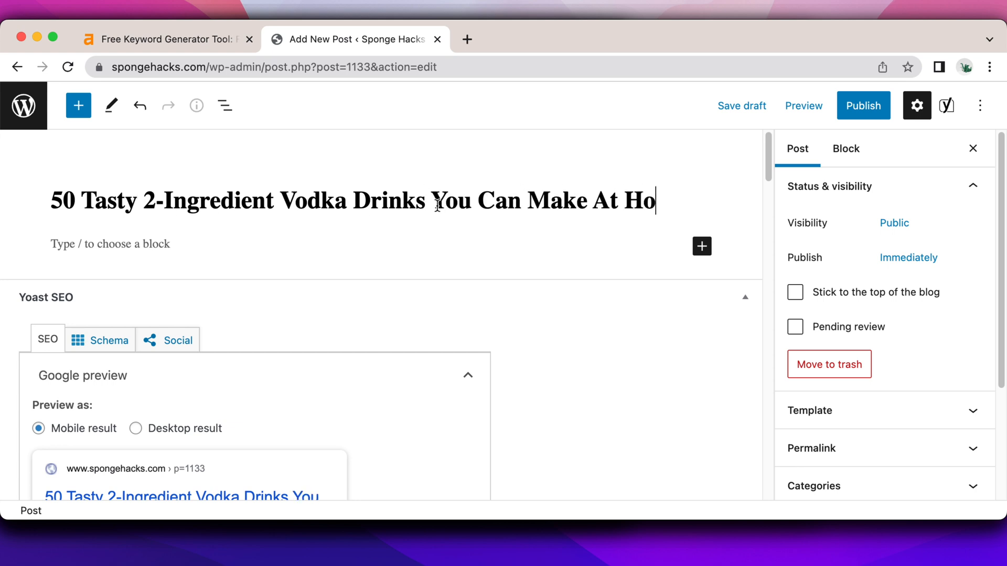
{"action": "type", "text": "me"}
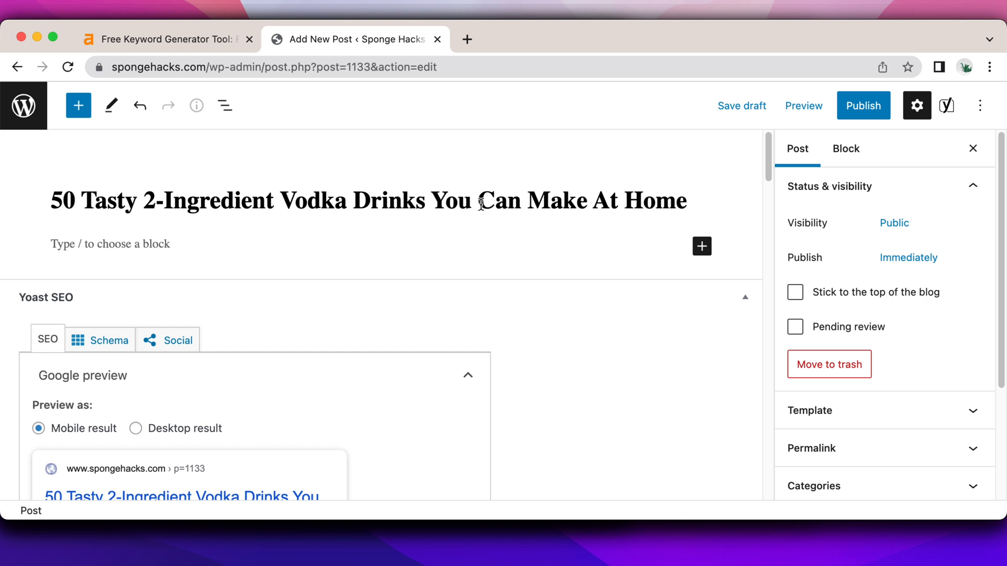
{"action": "type", "text": "Today"}
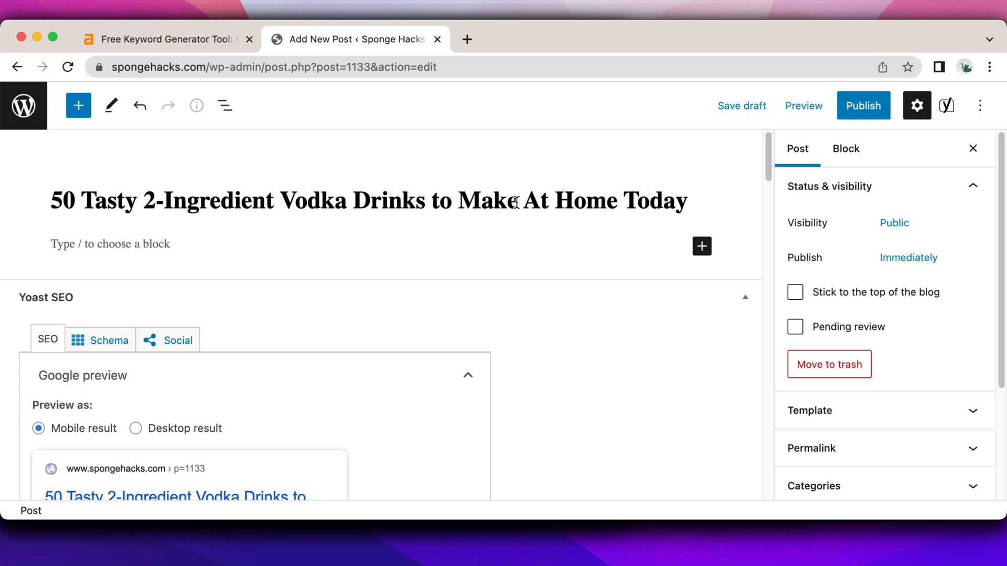
{"action": "left_click", "coordinate": [452, 200]}
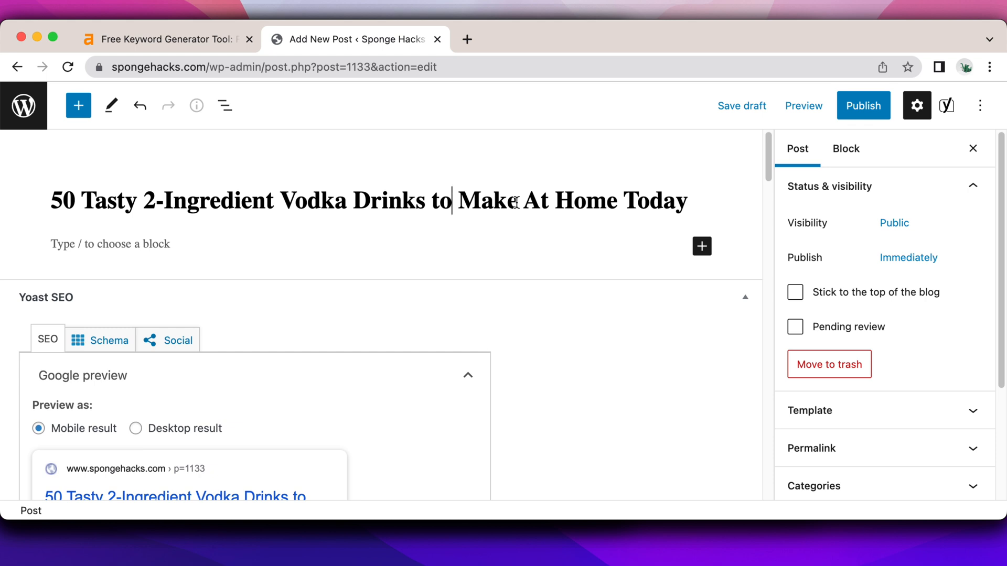
{"action": "mouse_move", "coordinate": [733, 220]}
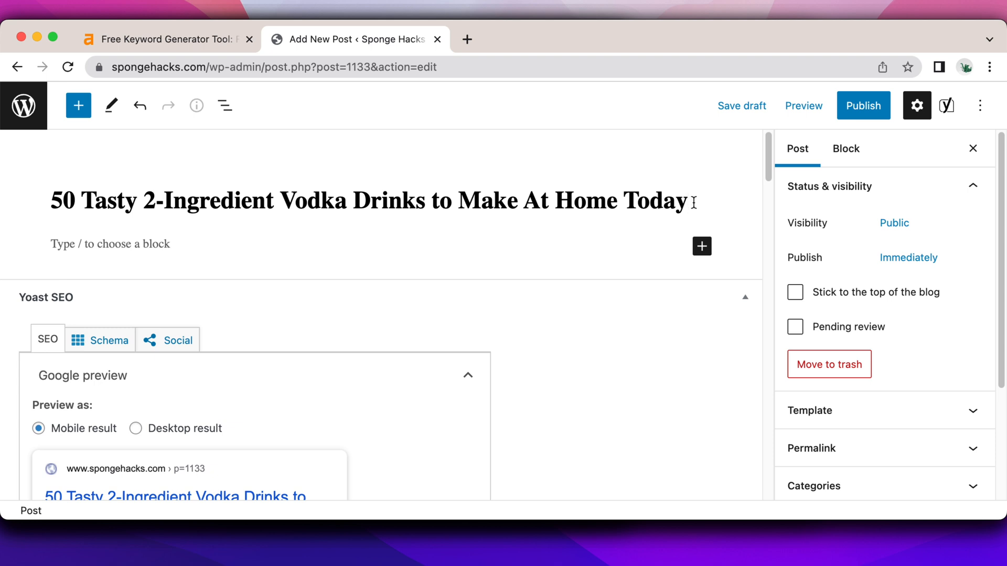
{"action": "type", "text": "50"}
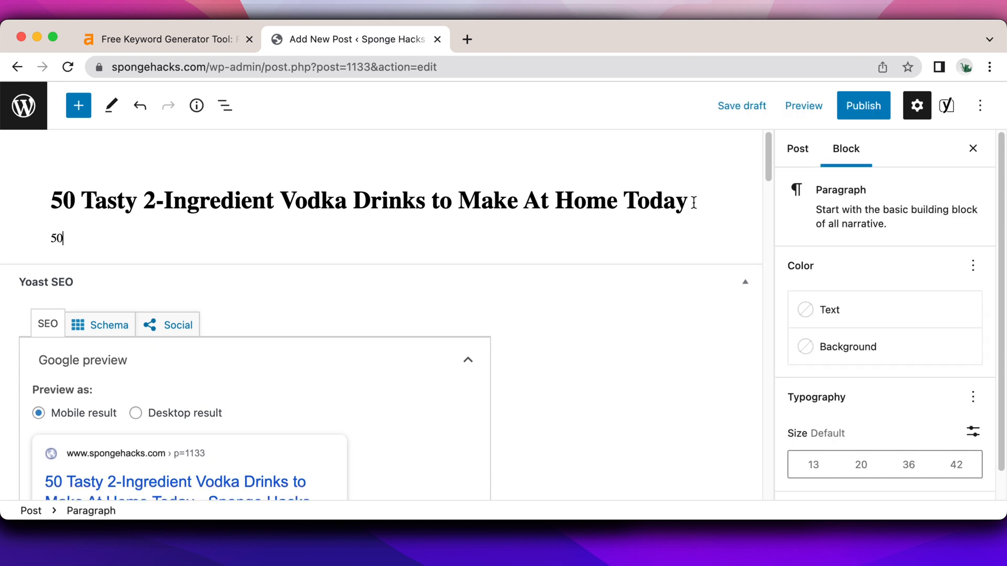
Step: Complete the paragraph '50 Easy & Healthy 2-Ingredient Vodka Drinks I'm Obsessed With' and select 'I'm Obsessed With'
{"action": "type", "text": "Easy & Healthy"}
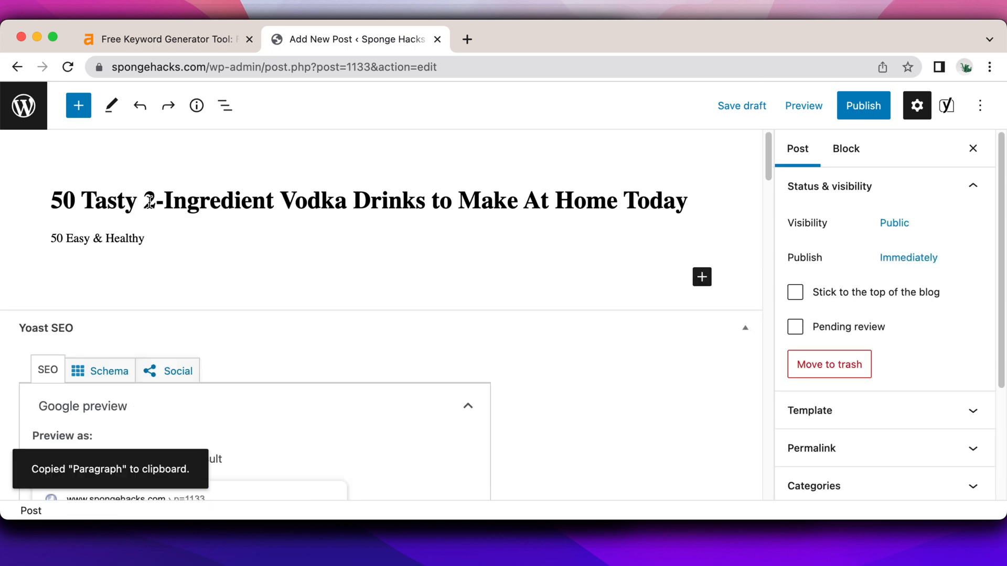
{"action": "type", "text": "2-Ingredient Vodka Drinks I'm O"}
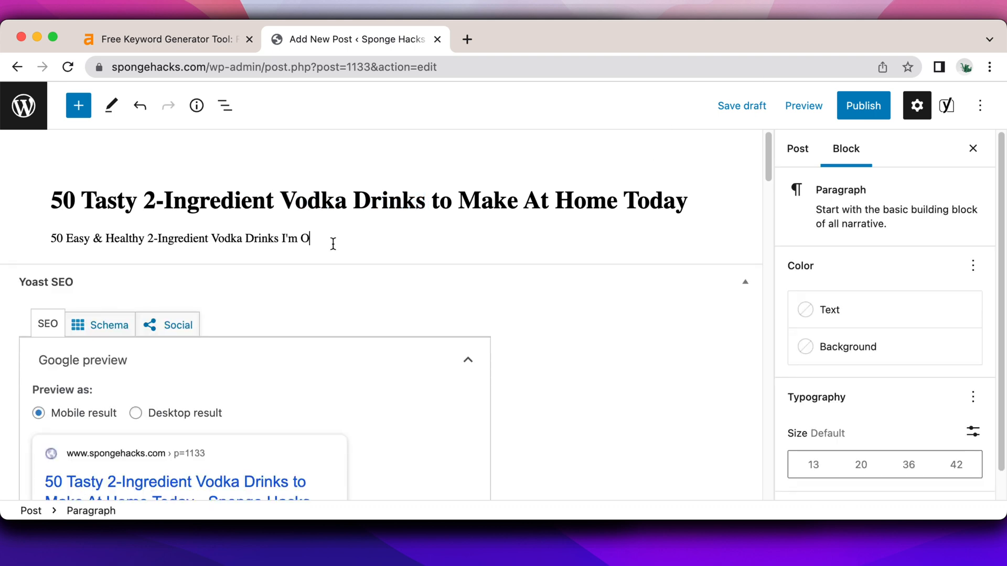
{"action": "type", "text": "bsessed With"}
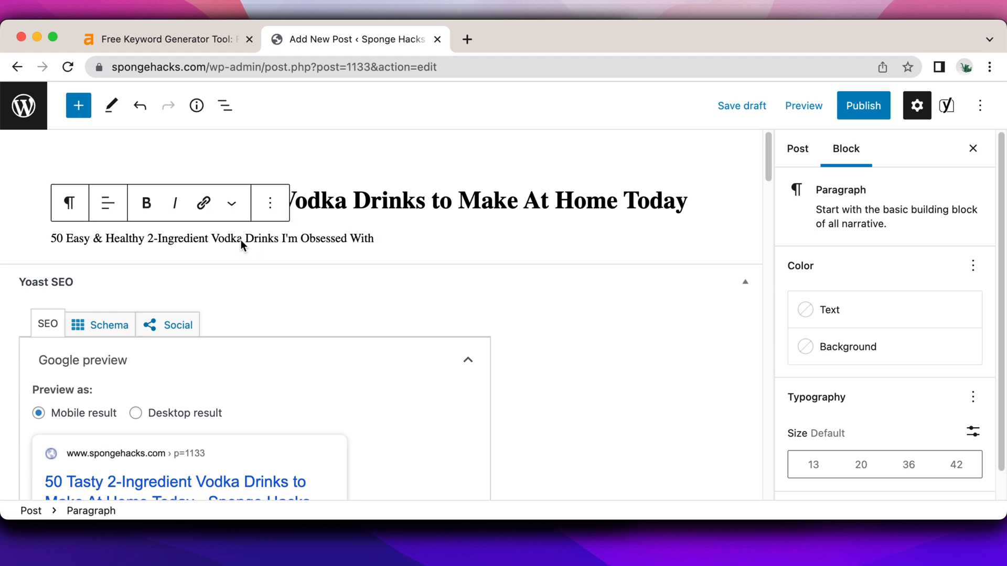
{"action": "left_click_drag", "start_coordinate": [281, 239], "coordinate": [373, 238]}
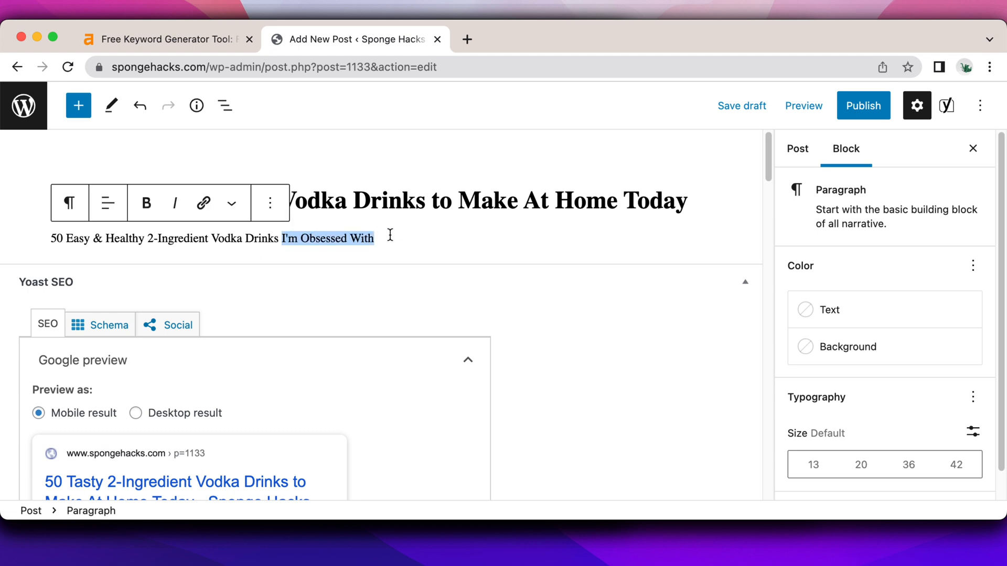
{"action": "left_click", "coordinate": [797, 148]}
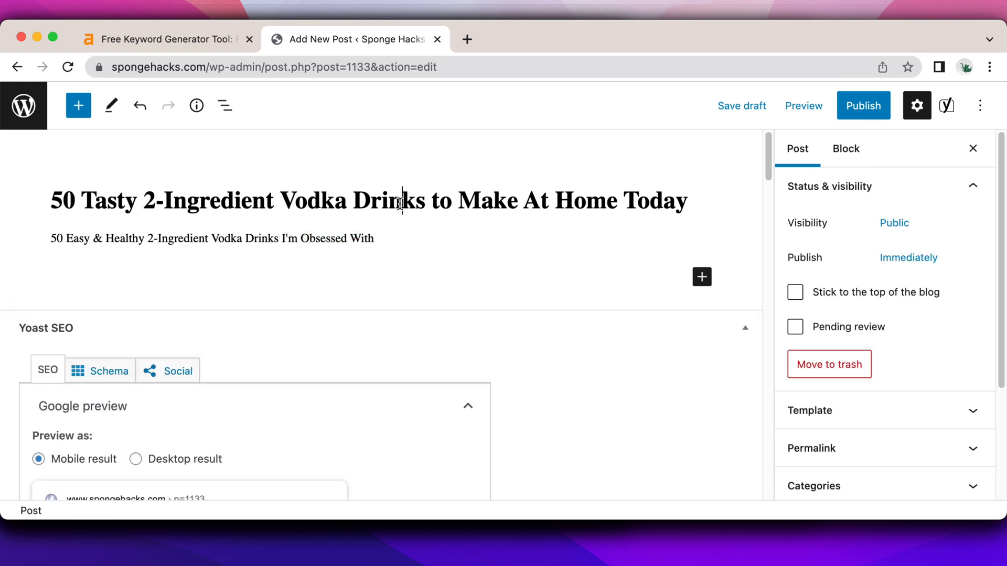
{"action": "scroll", "scroll_direction": "down", "scroll_amount": 3}
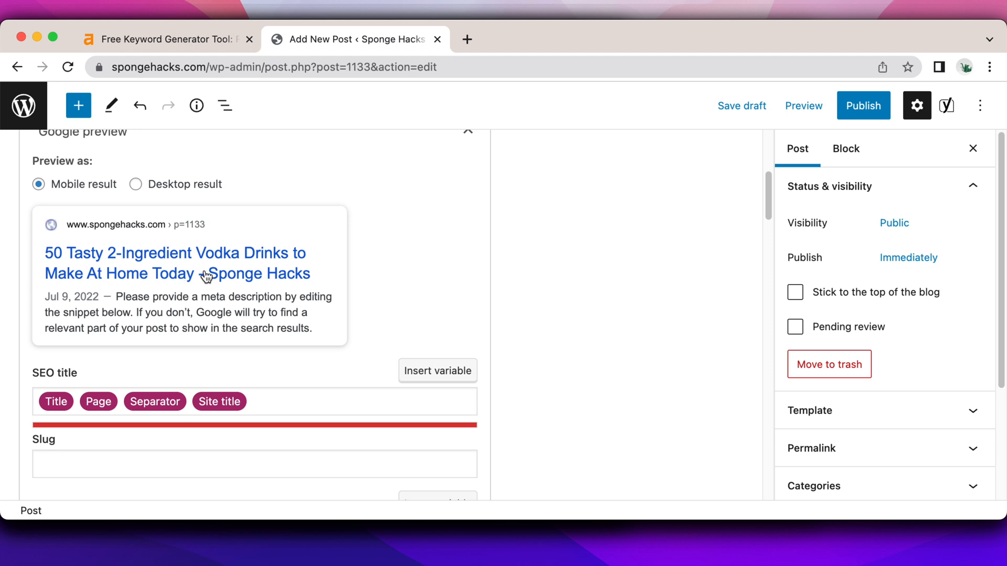
{"action": "mouse_move", "coordinate": [134, 269]}
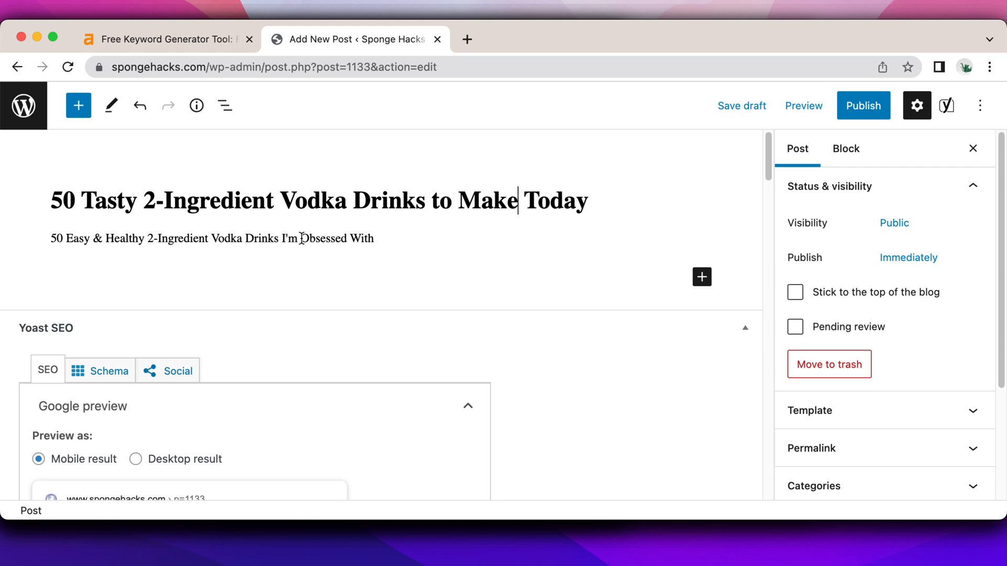
Step: Place the cursor at the end of the first alternative headline paragraph
{"action": "left_click", "coordinate": [212, 238]}
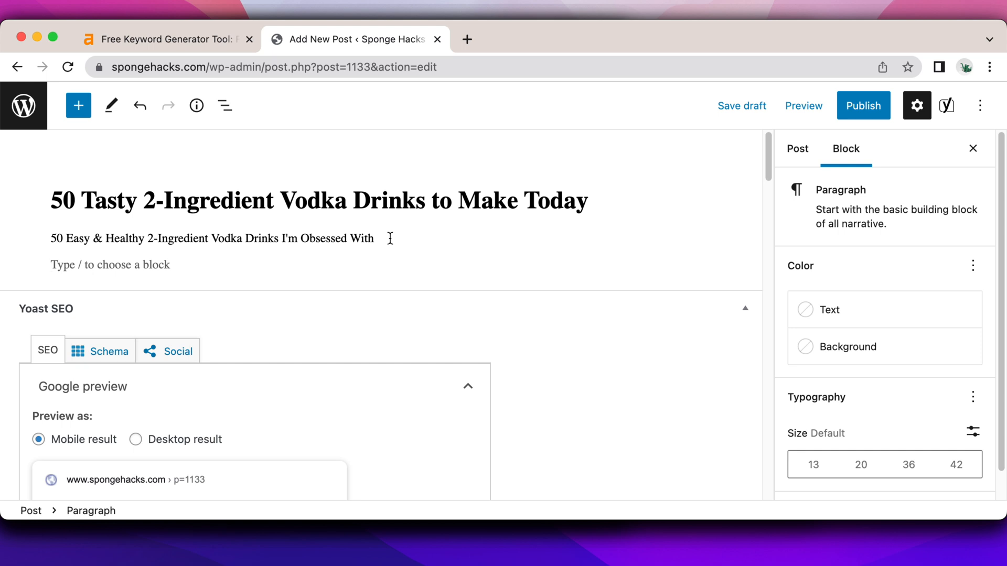
Step: Type '50 Unbelievably Easy 2-Ingredient Vodka Drinks You Need to Try', then select '50 Tasty' in the title
{"action": "type", "text": "50 U"}
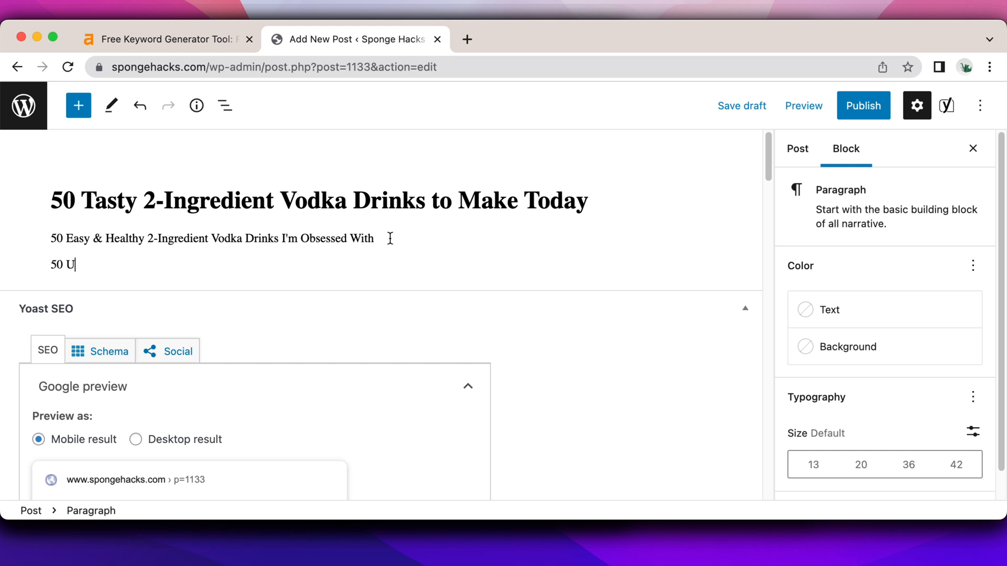
{"action": "type", "text": "nbelievabl"}
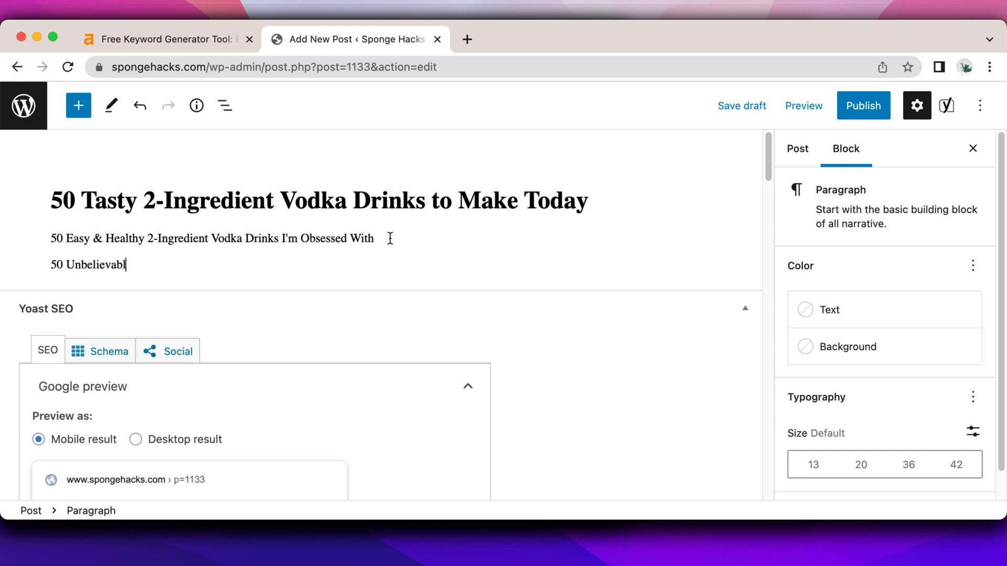
{"action": "type", "text": "e Easy 2-"}
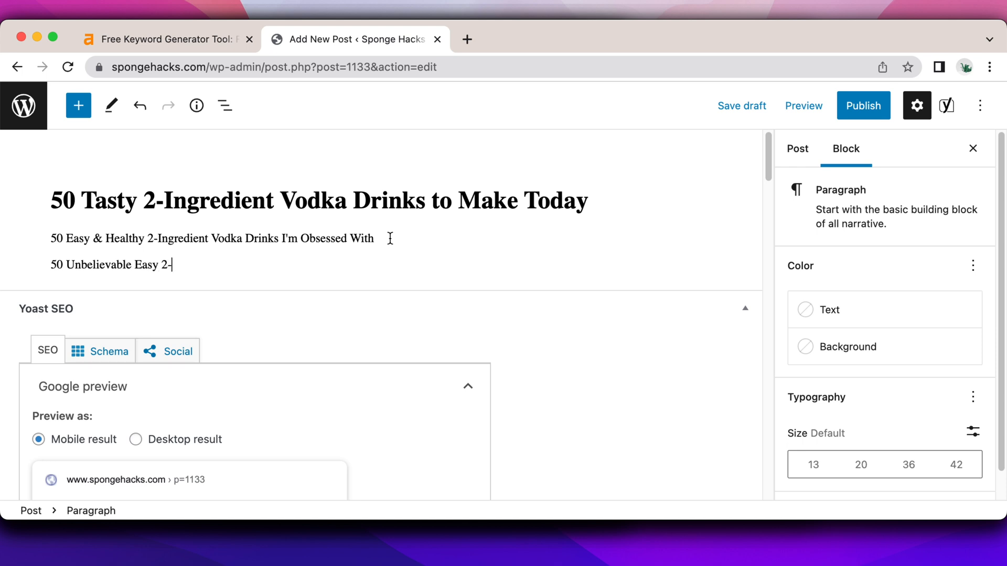
{"action": "type", "text": "Ingredient Vodka Dr"}
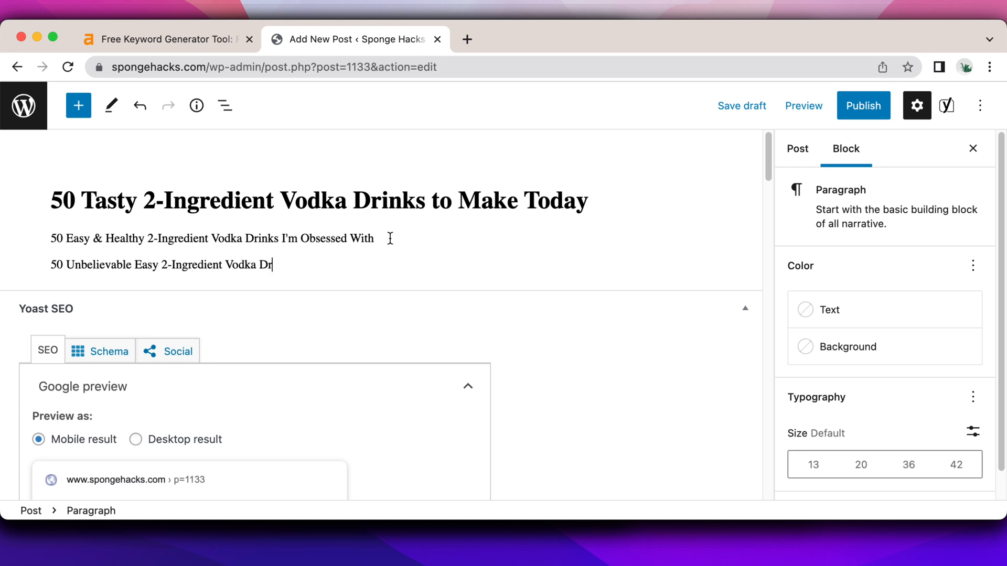
{"action": "type", "text": "inks You Need to Try"}
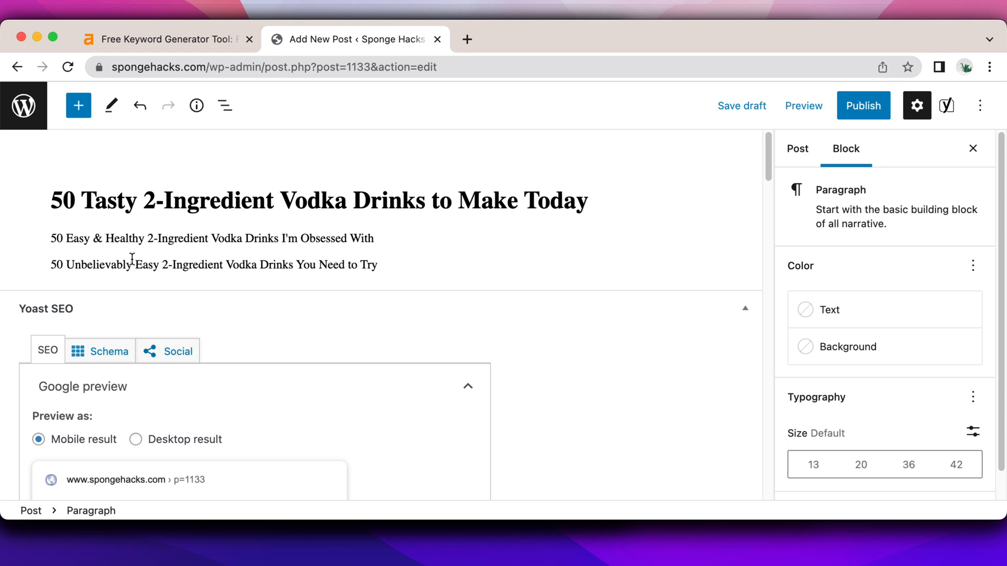
{"action": "left_click", "coordinate": [741, 105]}
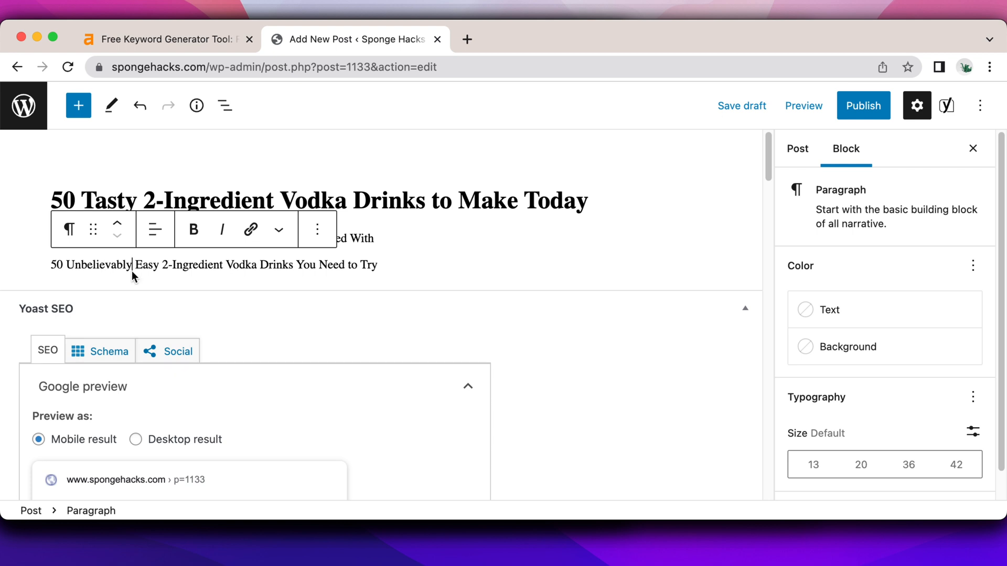
{"action": "left_click_drag", "start_coordinate": [142, 264], "coordinate": [293, 265]}
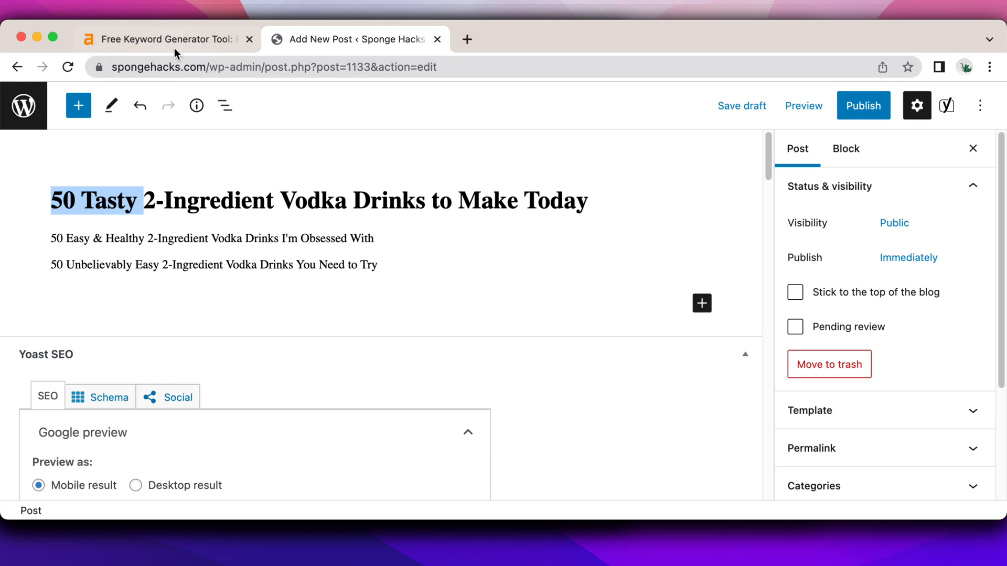
Step: Return to the Ahrefs 'vodka drinks' keyword ideas and scroll the list
{"action": "left_click", "coordinate": [168, 39]}
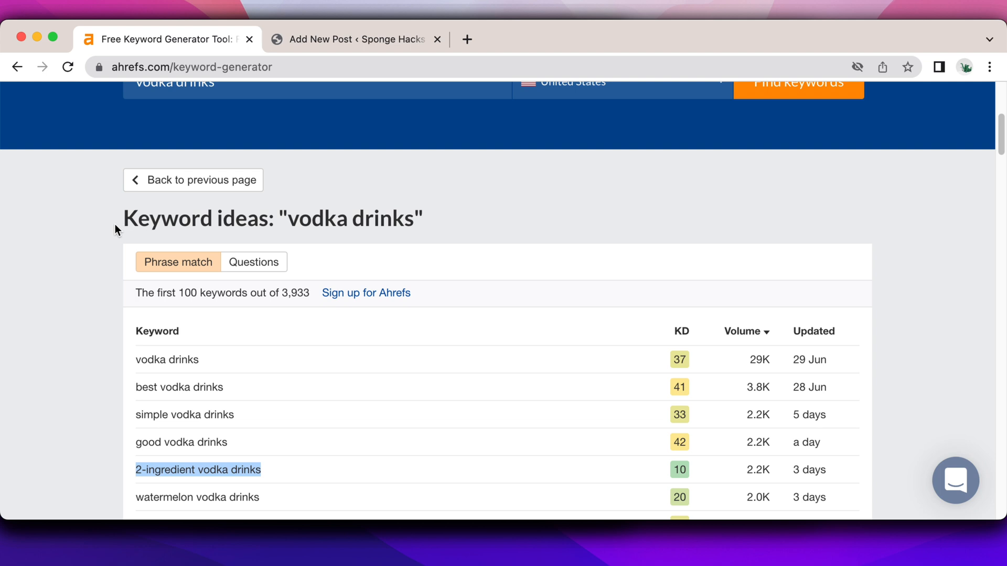
{"action": "scroll", "scroll_direction": "down", "scroll_amount": 3}
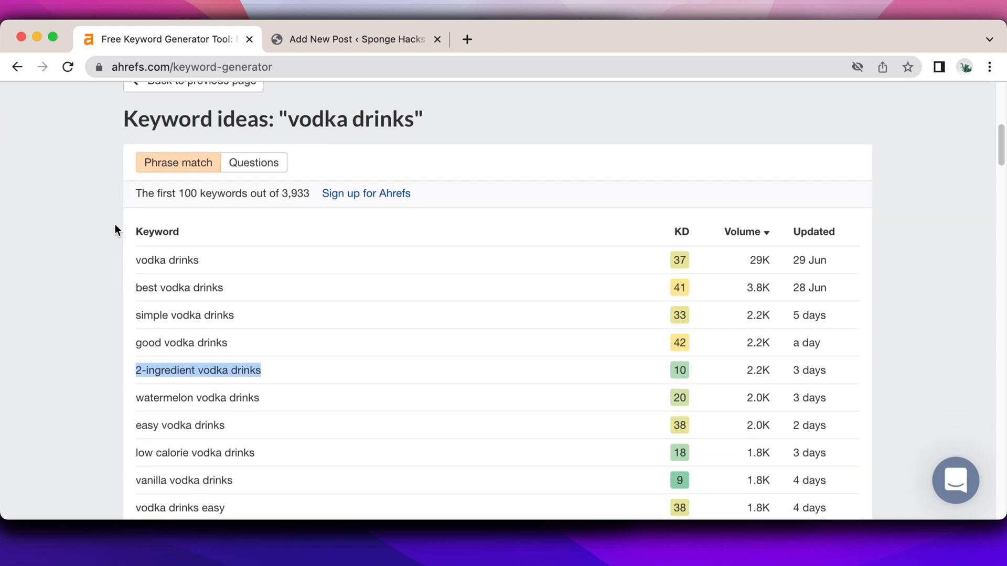